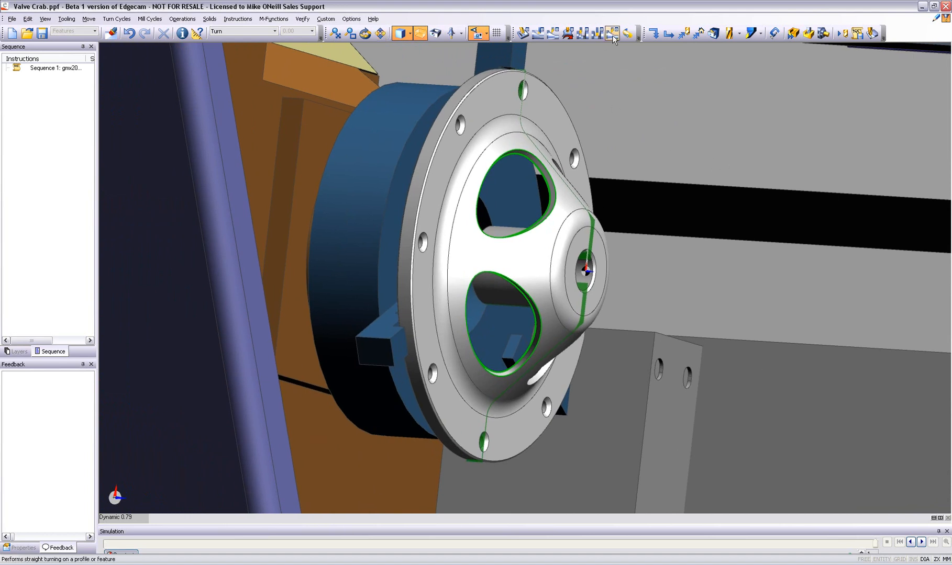
mouse_move(613, 37)
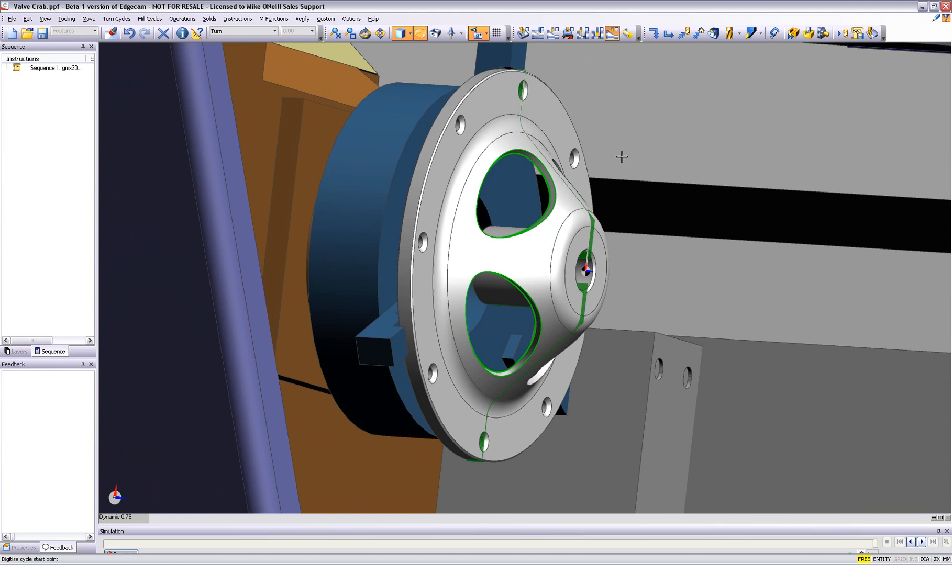
Switch the view to the side-on Turn view for picking the cut's destination.
right_click(121, 483)
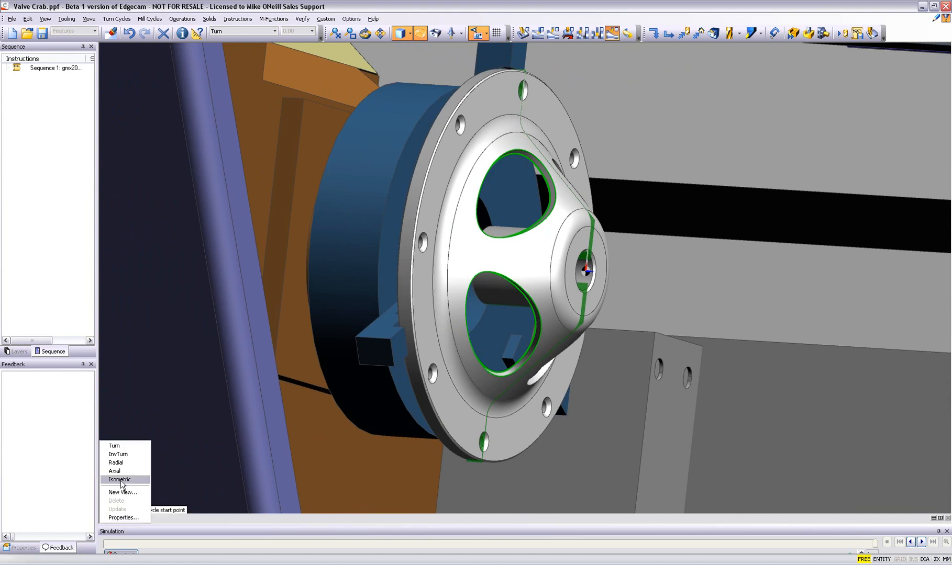
left_click(119, 479)
type("X")
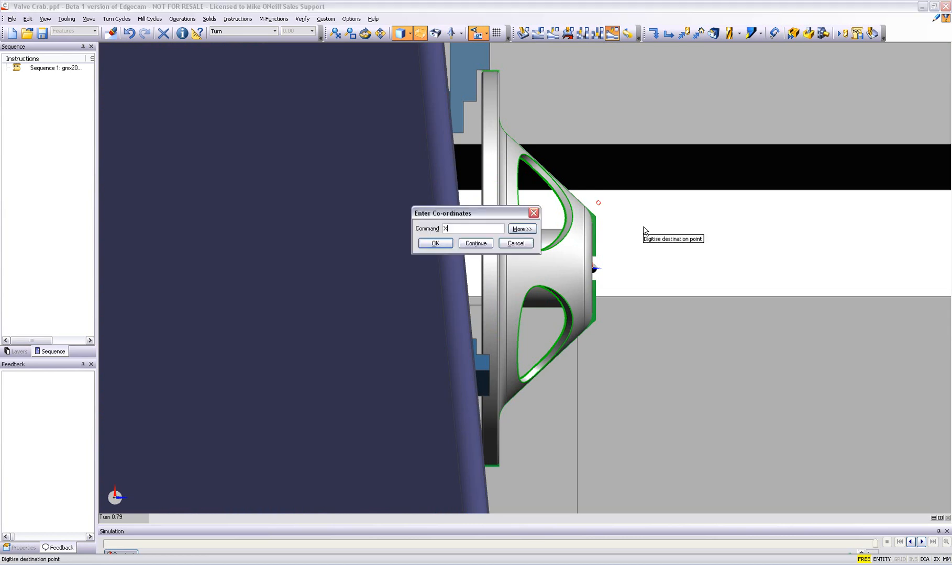
Make the straight turn a Face cut using the Capto Coroplex TT Dstyle - at45 tool.
left_click(433, 243)
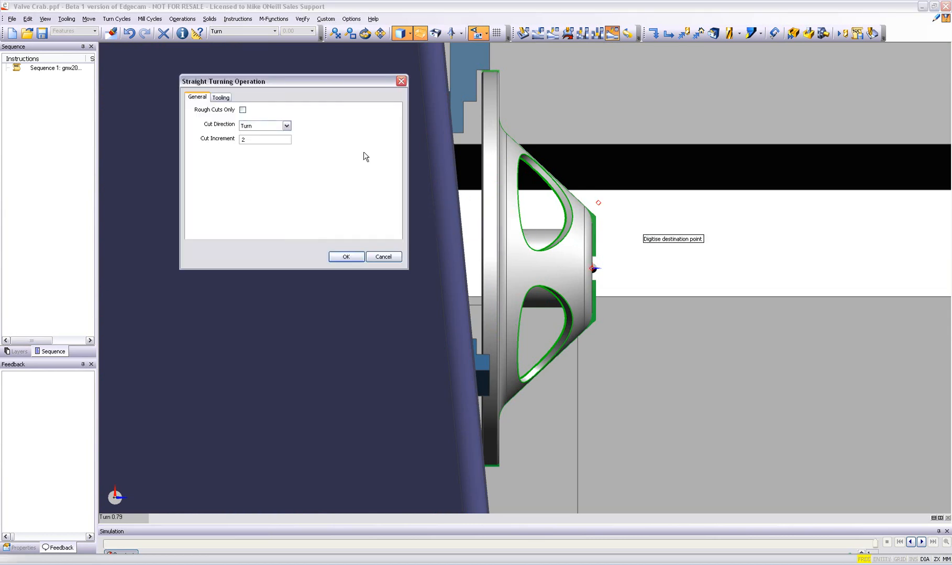
left_click(264, 126)
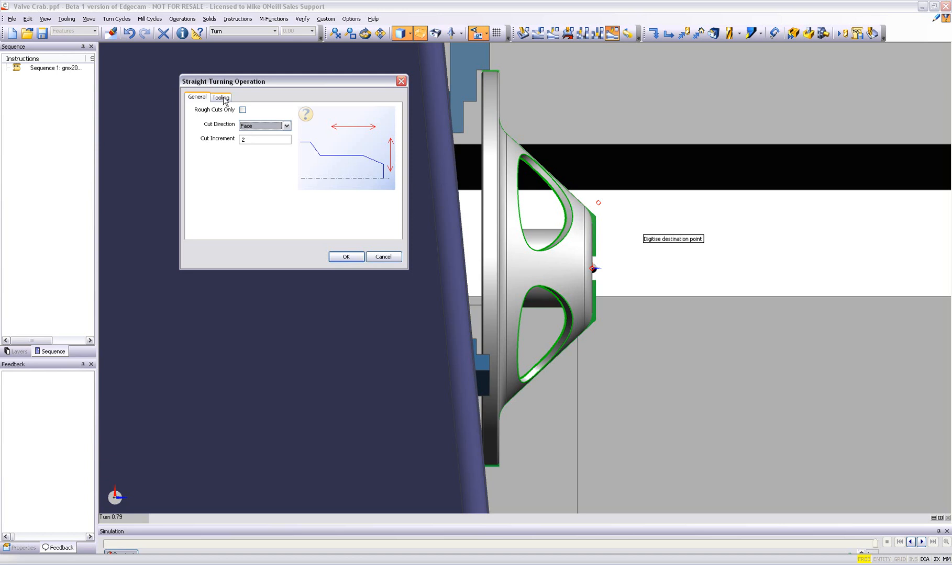
left_click(220, 97)
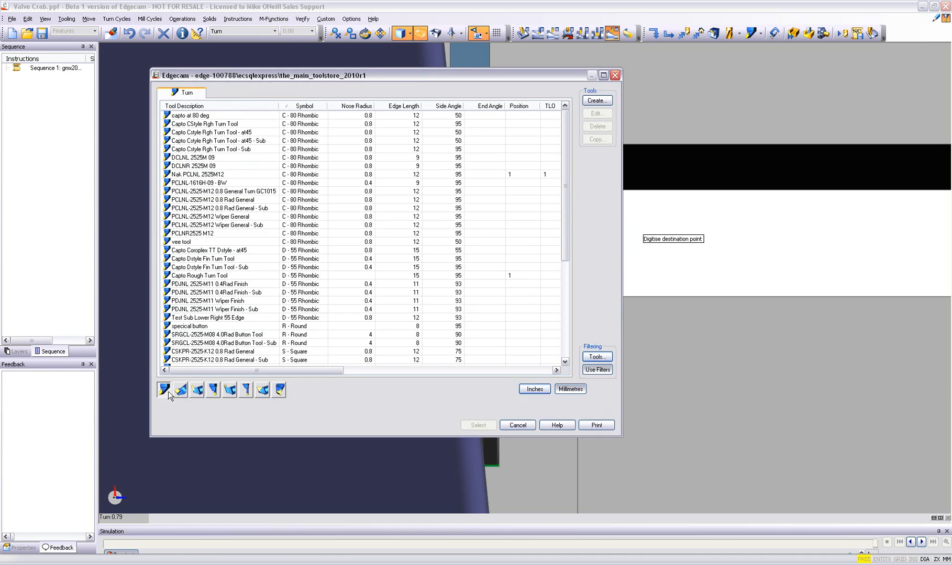
left_click(208, 250)
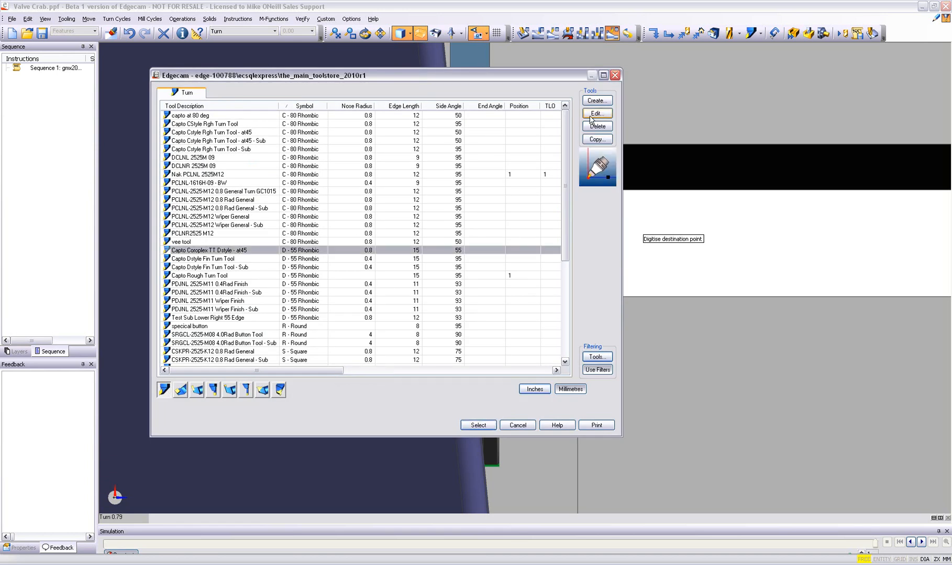
left_click(597, 113)
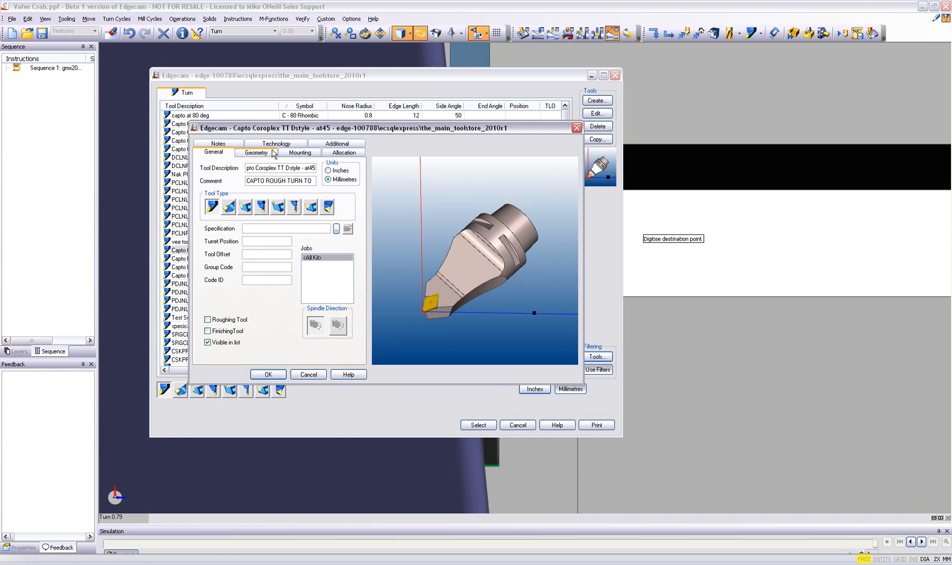
left_click(256, 152)
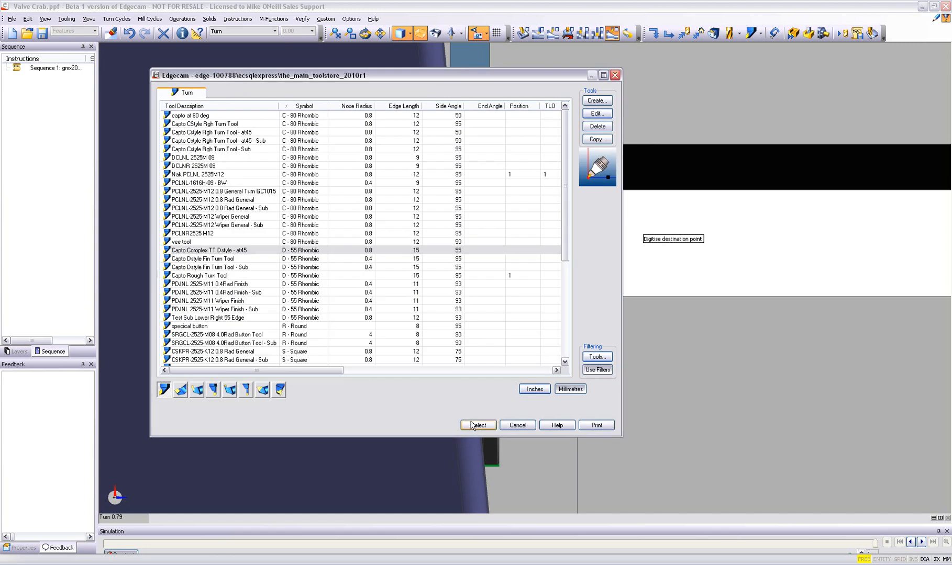
left_click(478, 424)
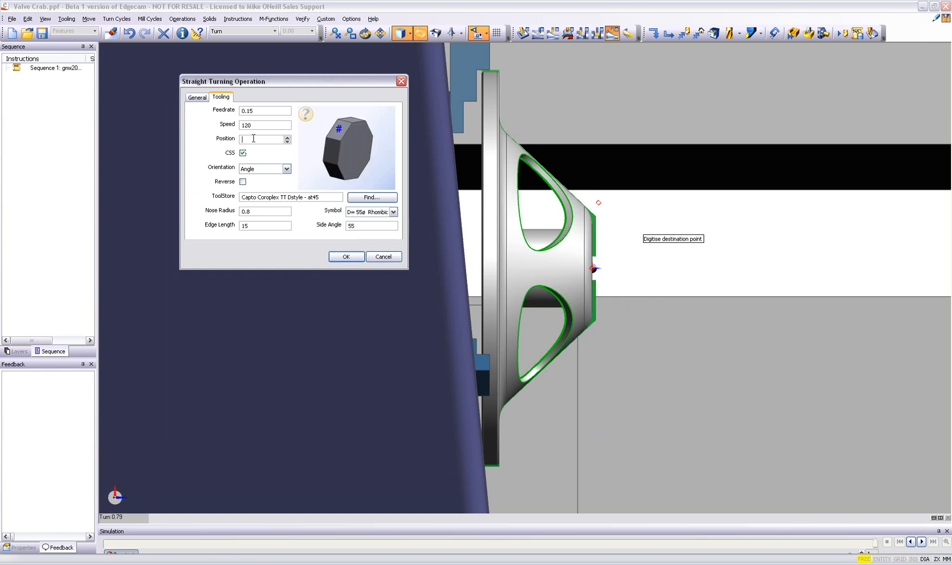
left_click(346, 257)
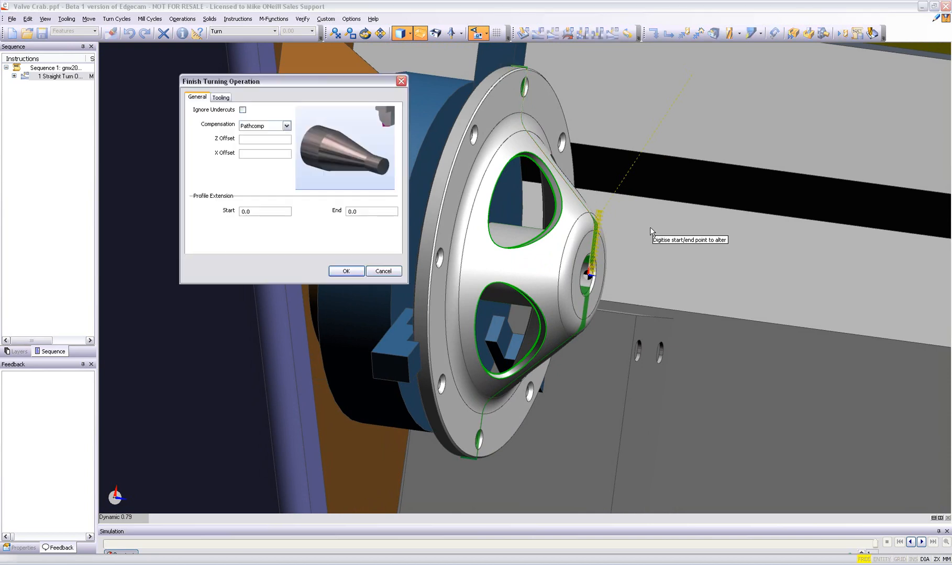
Create the finish turning operation with Pathcomp compensation and profile end extension -13.
left_click(285, 126)
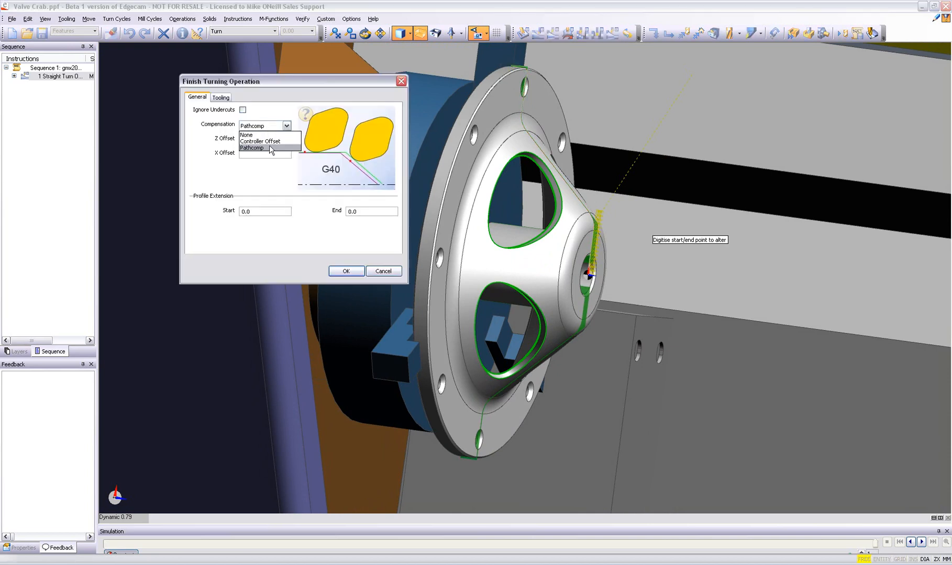
left_click(251, 149)
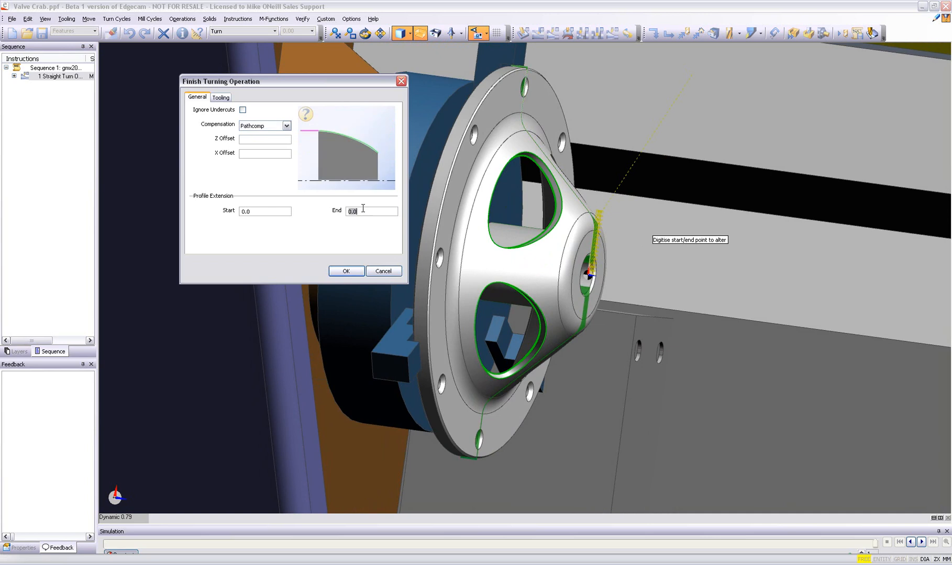
type("-13")
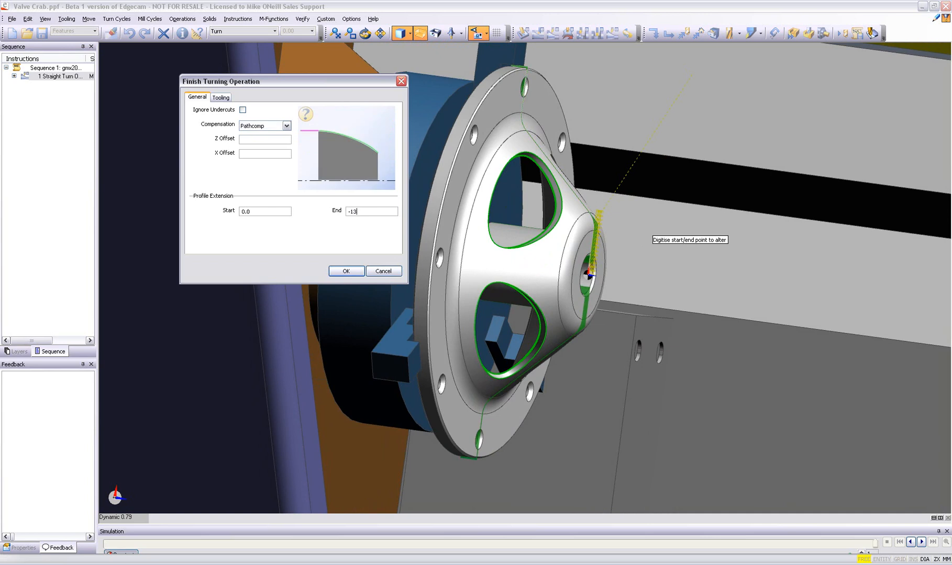
left_click(220, 98)
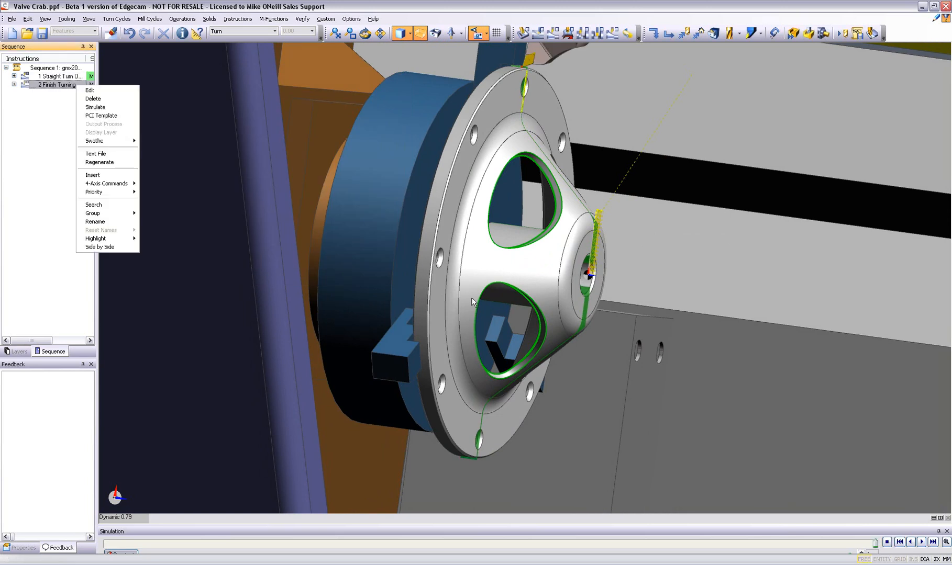
mouse_move(103, 107)
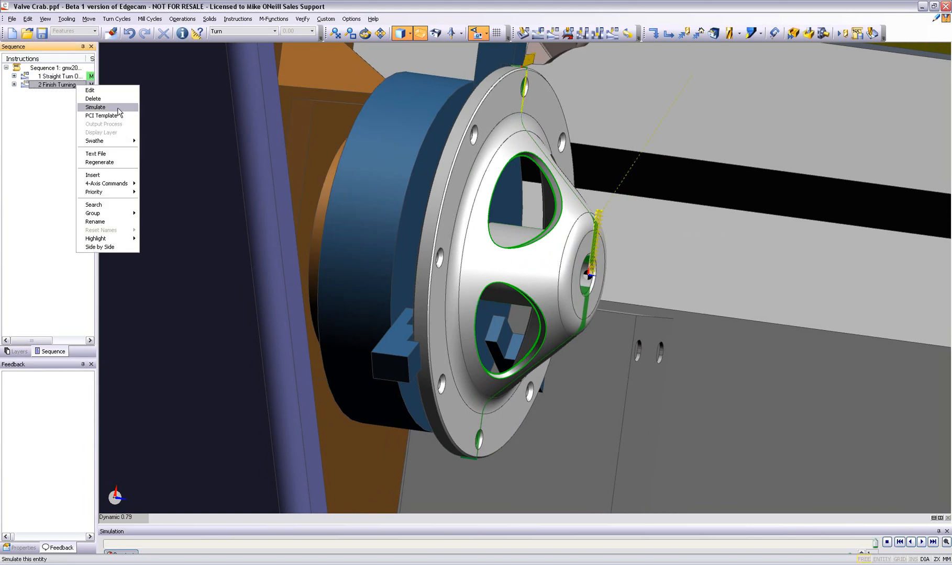
Simulate the finish turning operation and adjust the machine display settings.
left_click(95, 107)
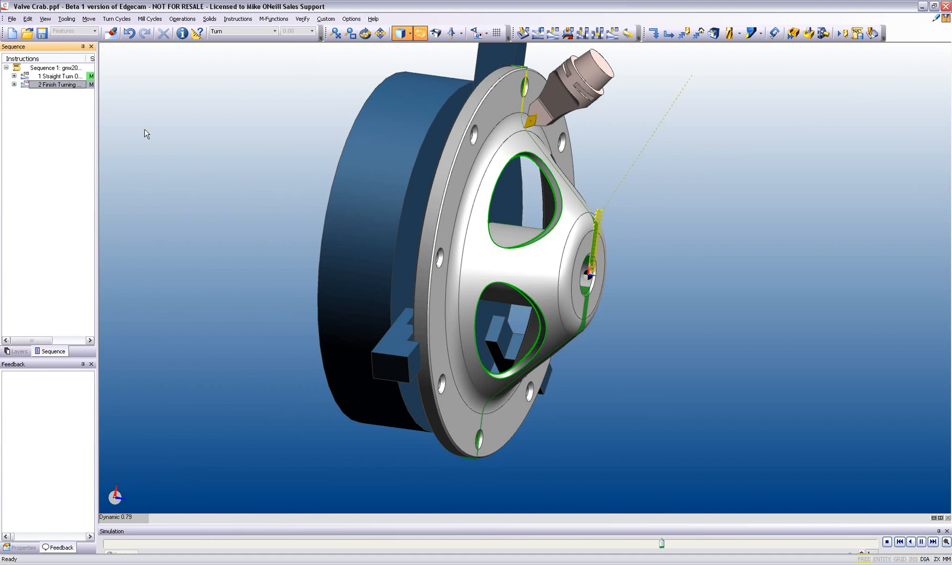
left_click(478, 33)
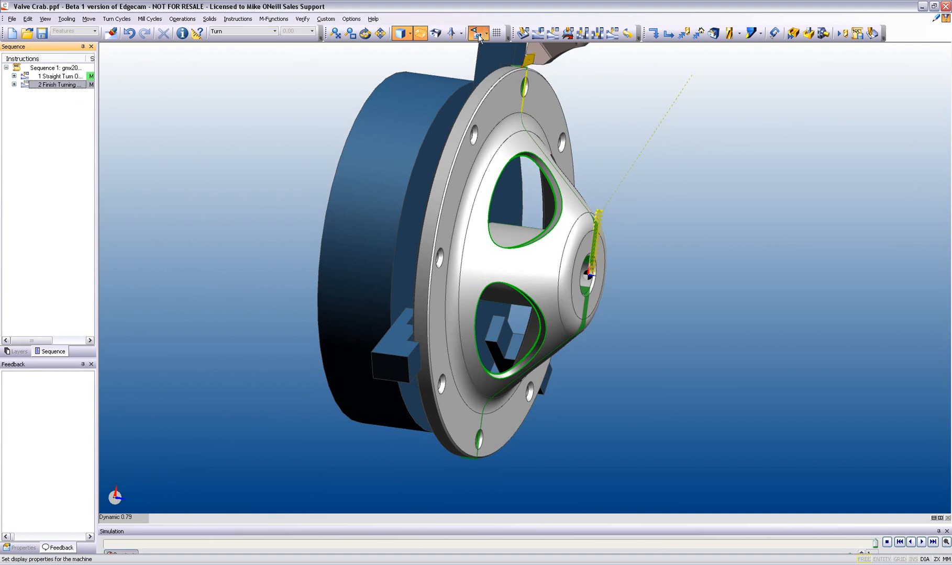
left_click(806, 34)
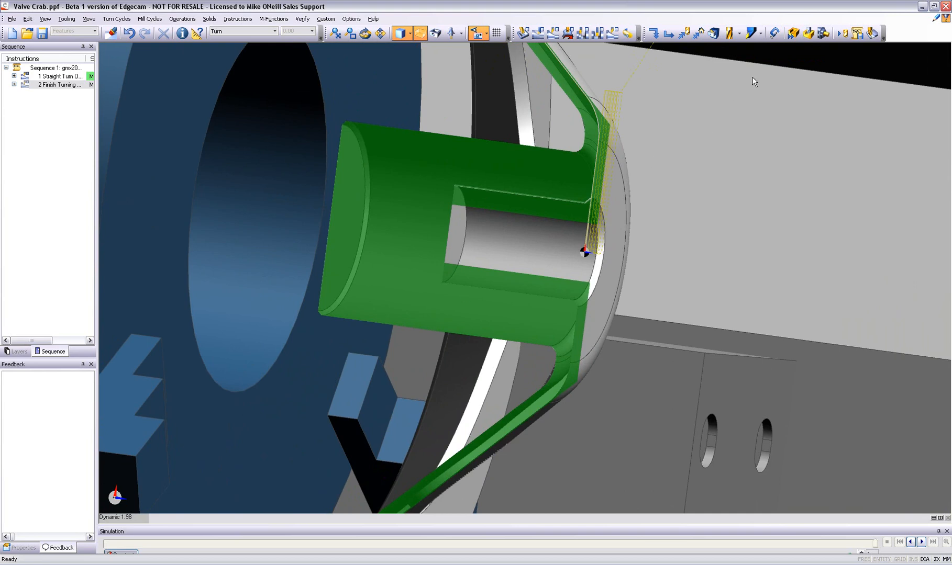
mouse_move(627, 34)
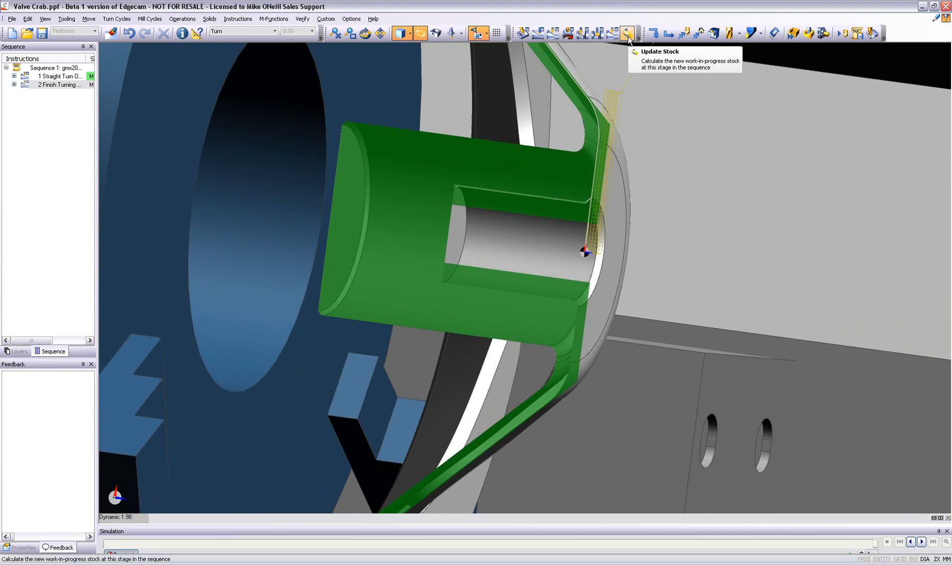
Insert an Update Stock step without generating 3D stock.
left_click(627, 33)
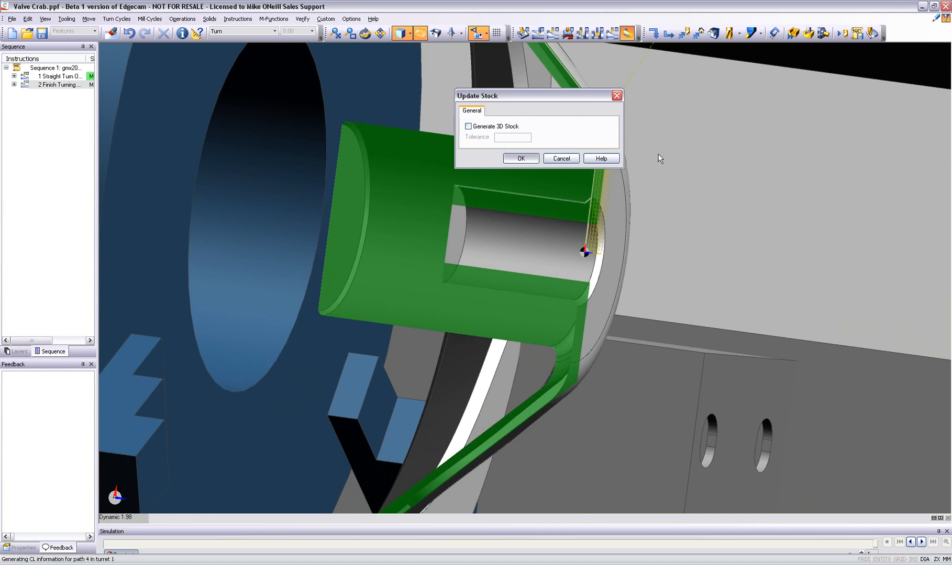
left_click(519, 158)
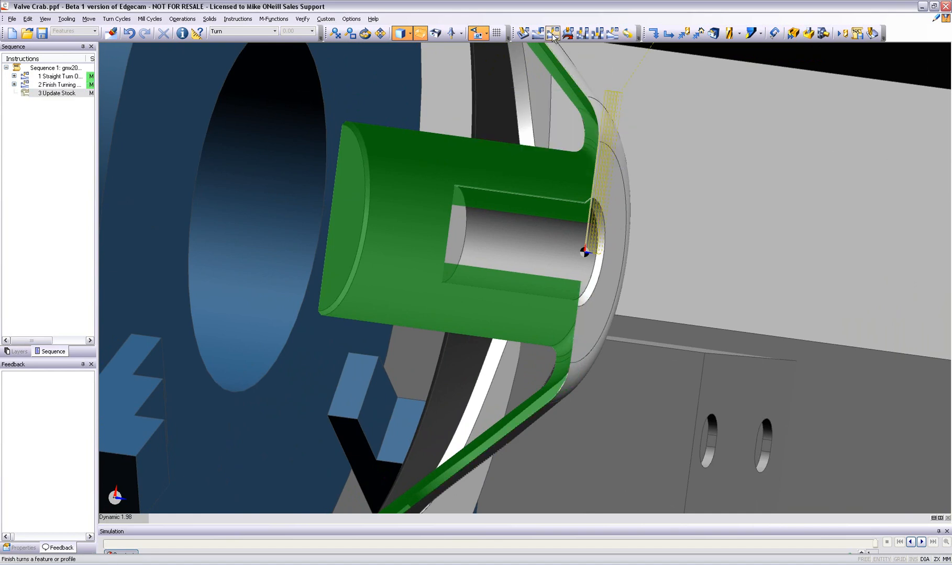
mouse_move(539, 33)
type("-")
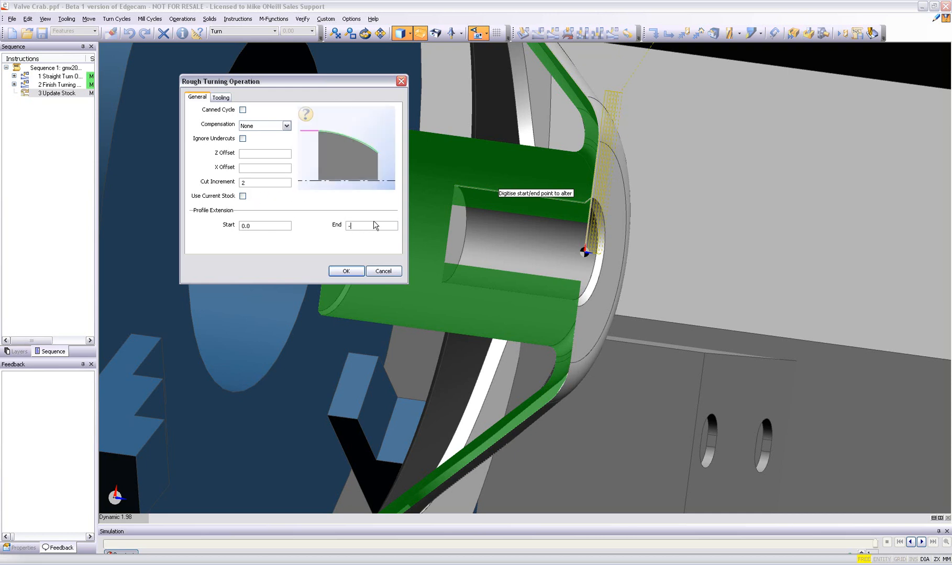
Create the rough turning operation from current stock with the Capto 12mm Ctyle 0.4Rad General tool.
left_click(242, 196)
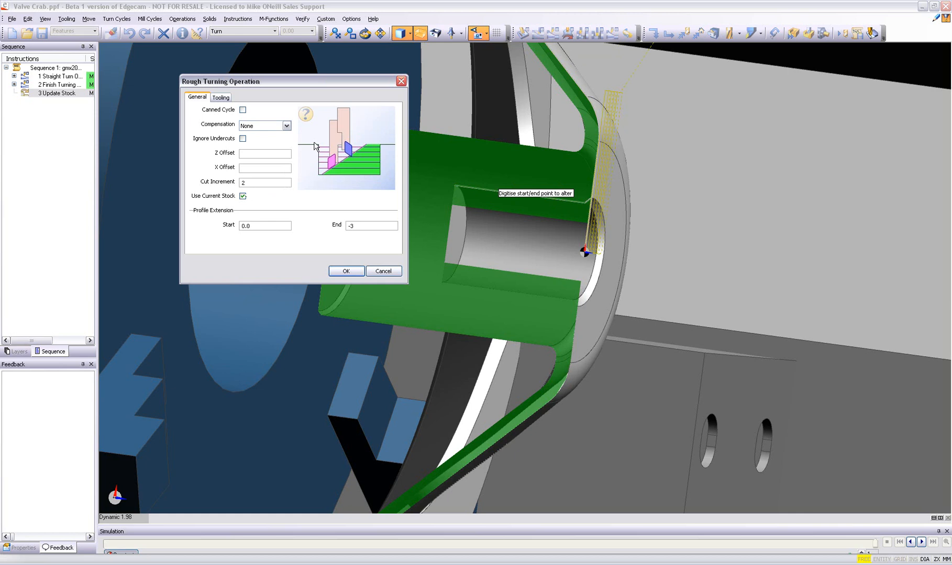
mouse_move(306, 116)
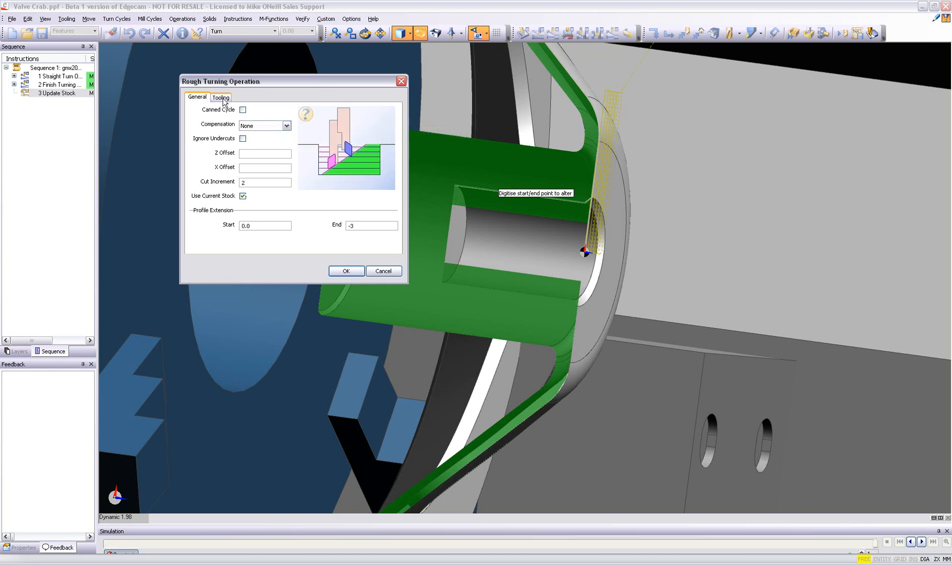
left_click(220, 97)
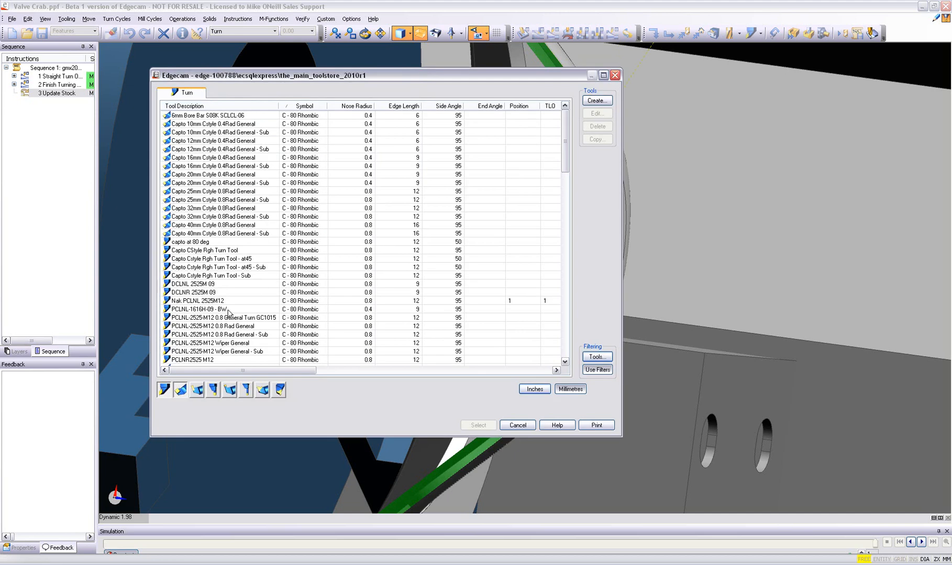
left_click(180, 389)
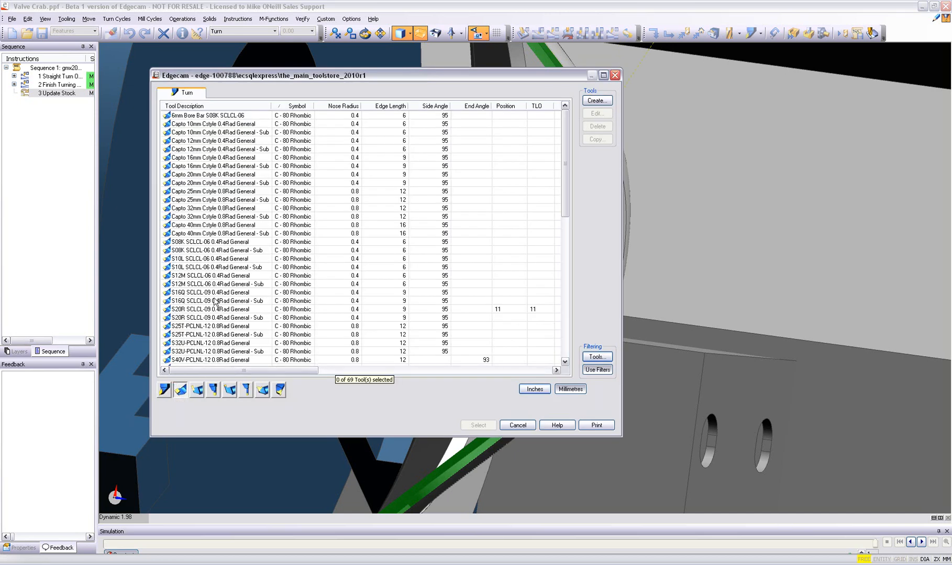
left_click(213, 140)
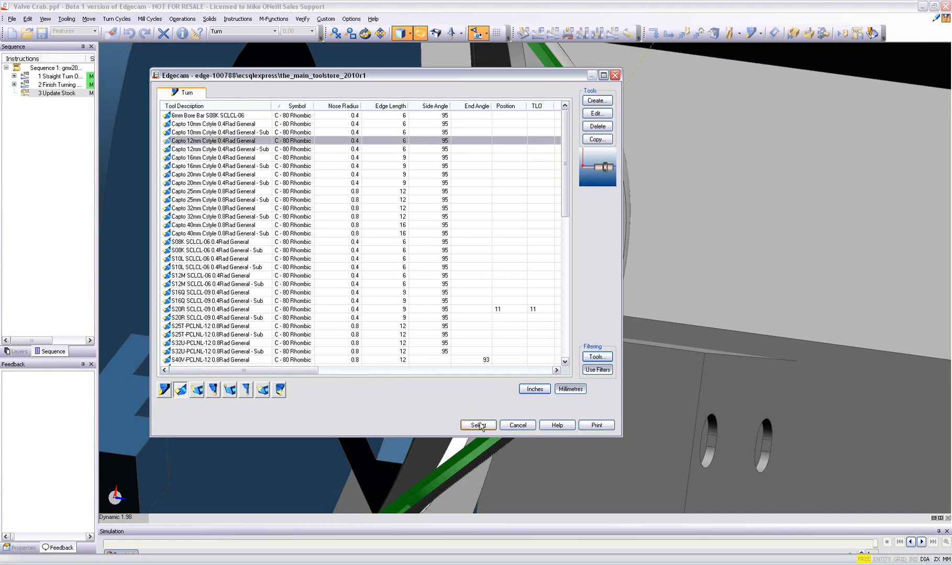
left_click(478, 425)
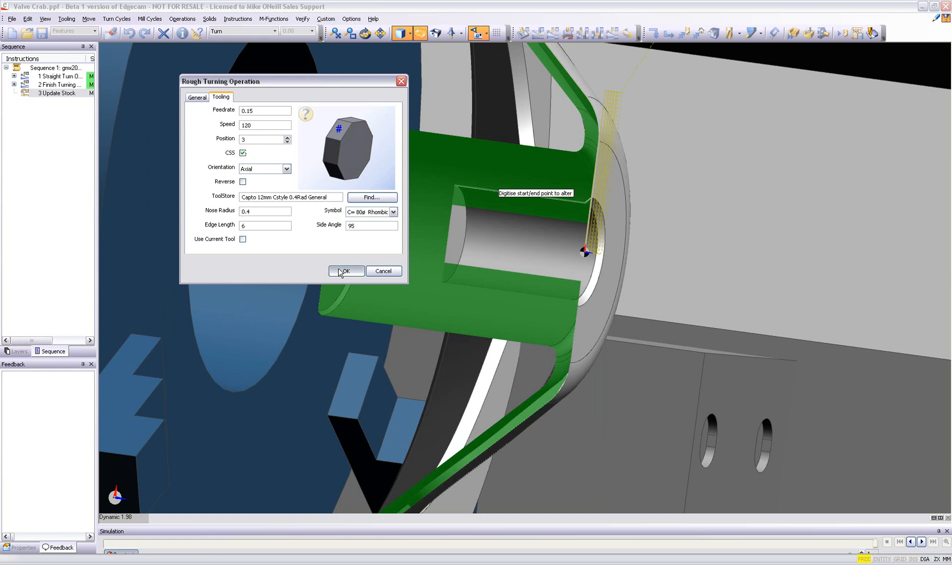
left_click(345, 271)
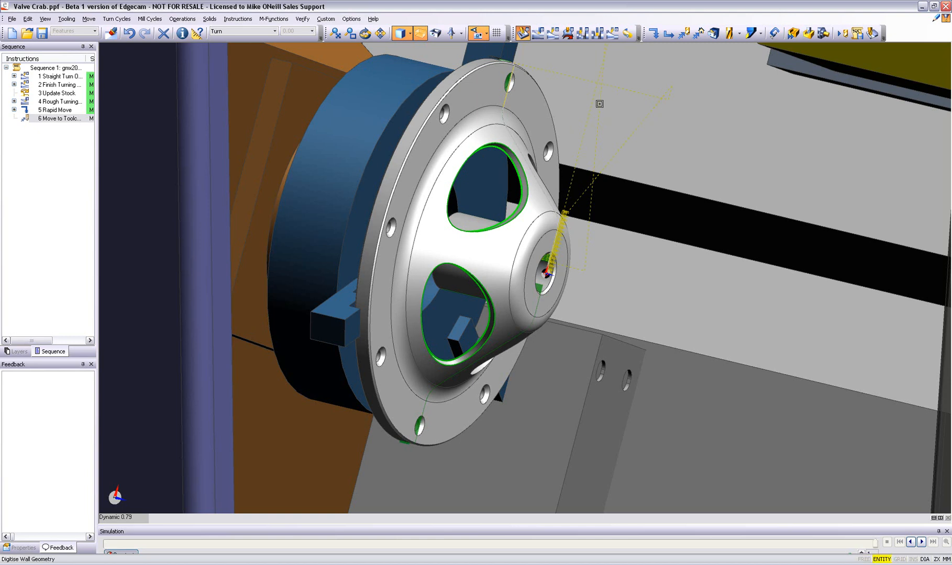
mouse_move(523, 160)
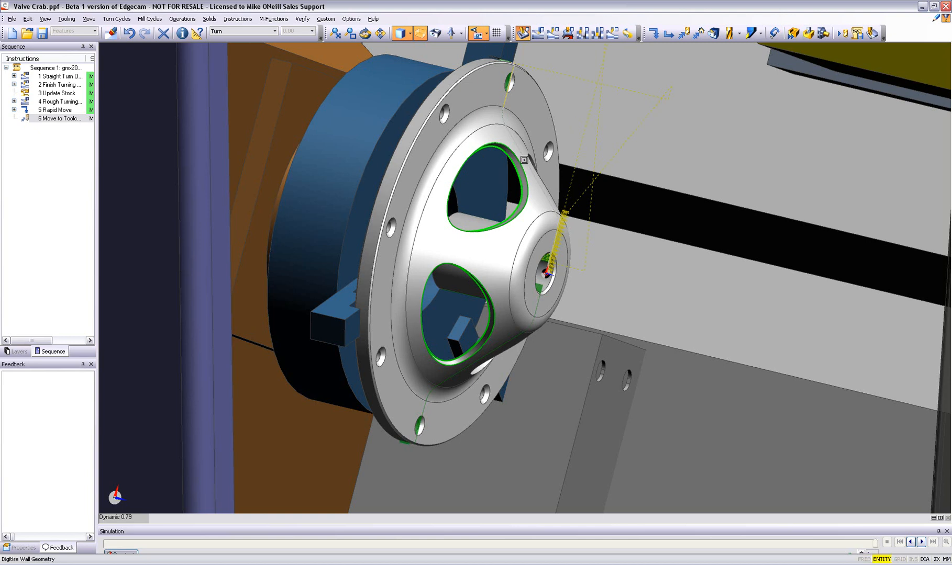
mouse_move(588, 132)
type("5")
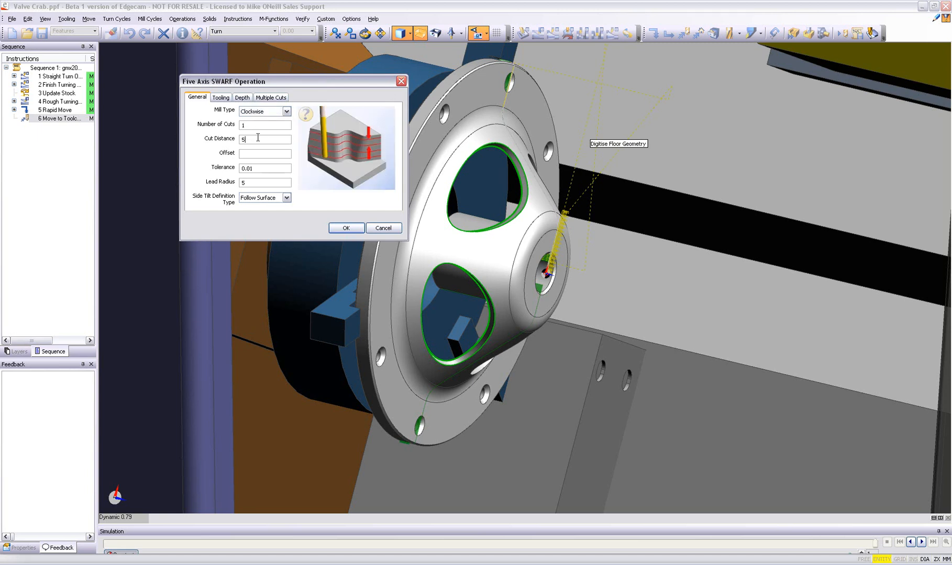
Assign the 17.0 MM DIA MULTI-FLUTE cutter, set the depths and create the SWARF operation.
left_click(220, 98)
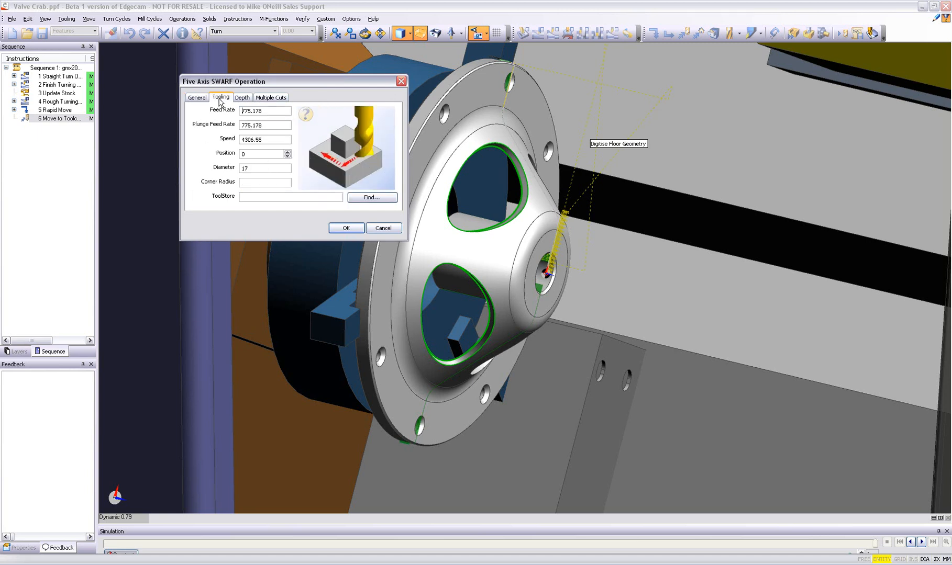
left_click(371, 197)
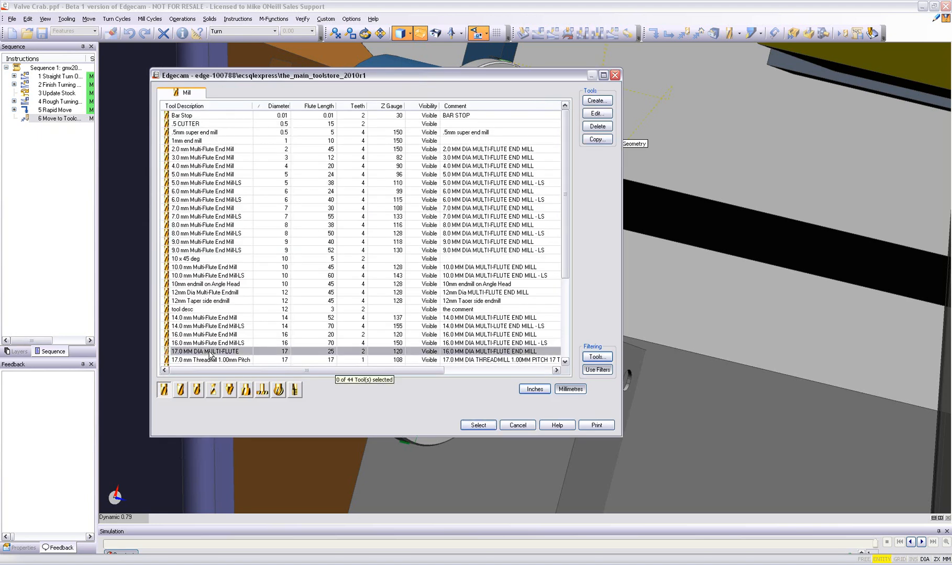
left_click(478, 425)
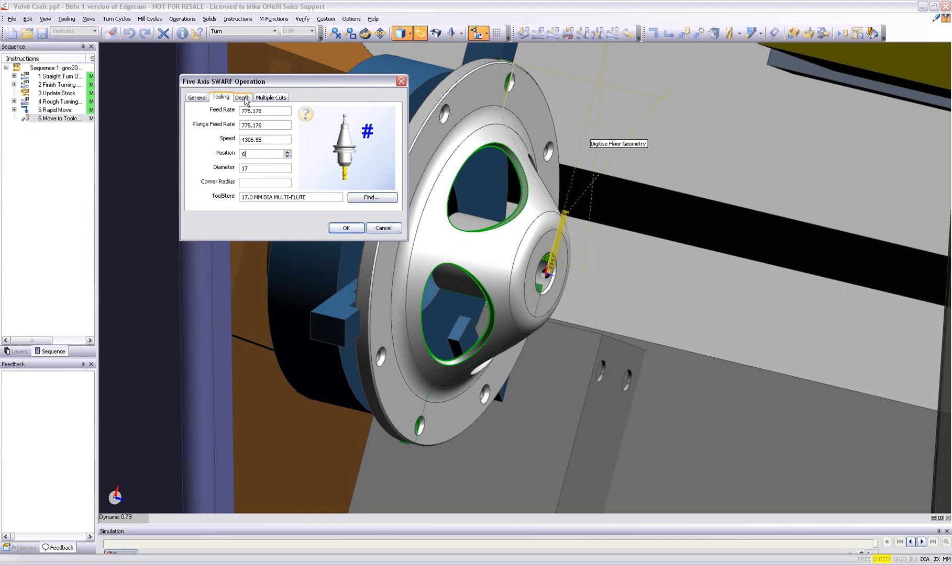
left_click(242, 97)
type("-")
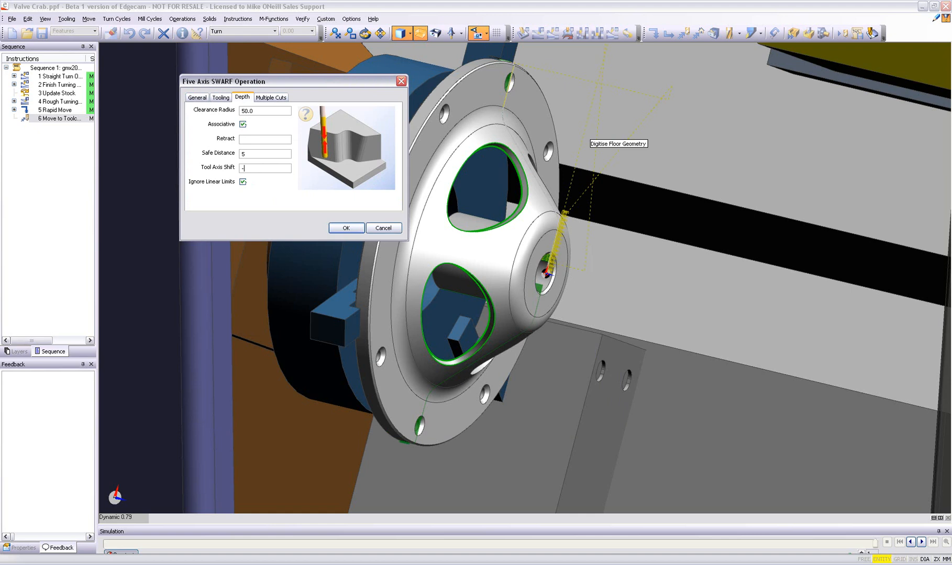
left_click(344, 228)
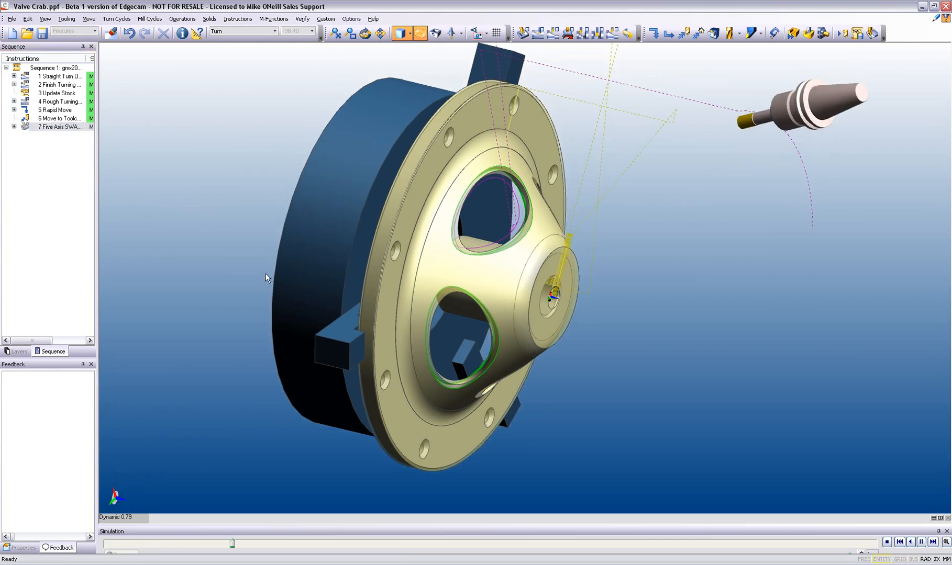
Play back the SWARF toolpath and launch the Machine Simulator.
left_click(919, 542)
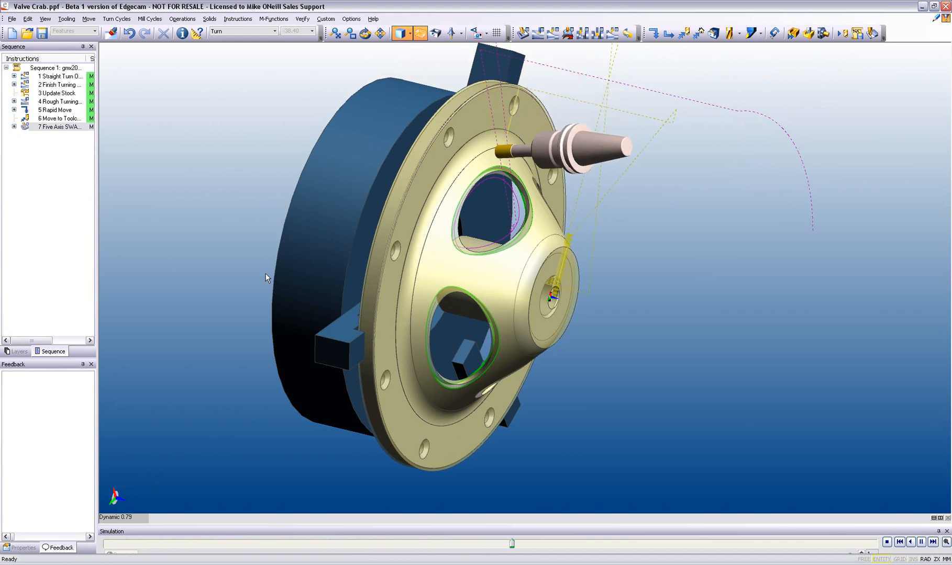
left_click(920, 541)
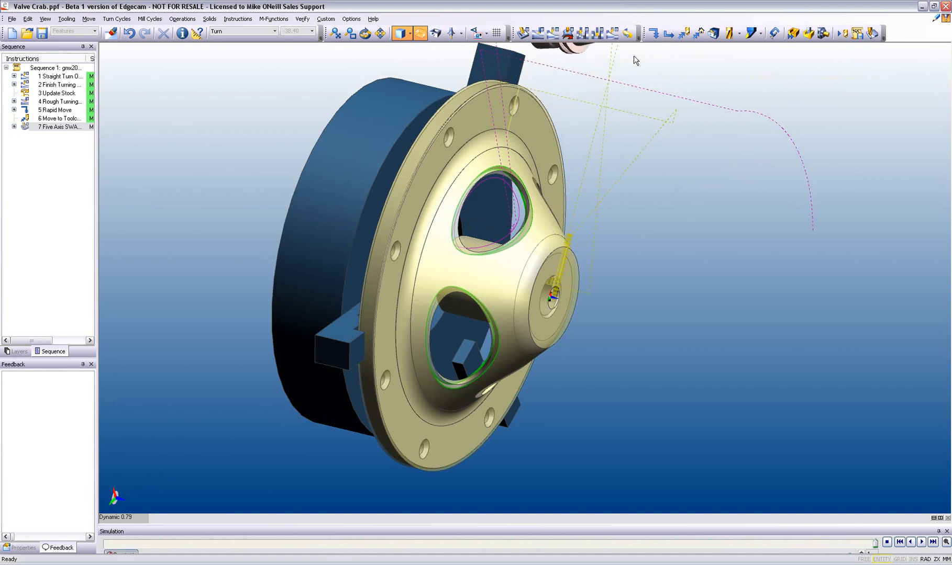
mouse_move(807, 34)
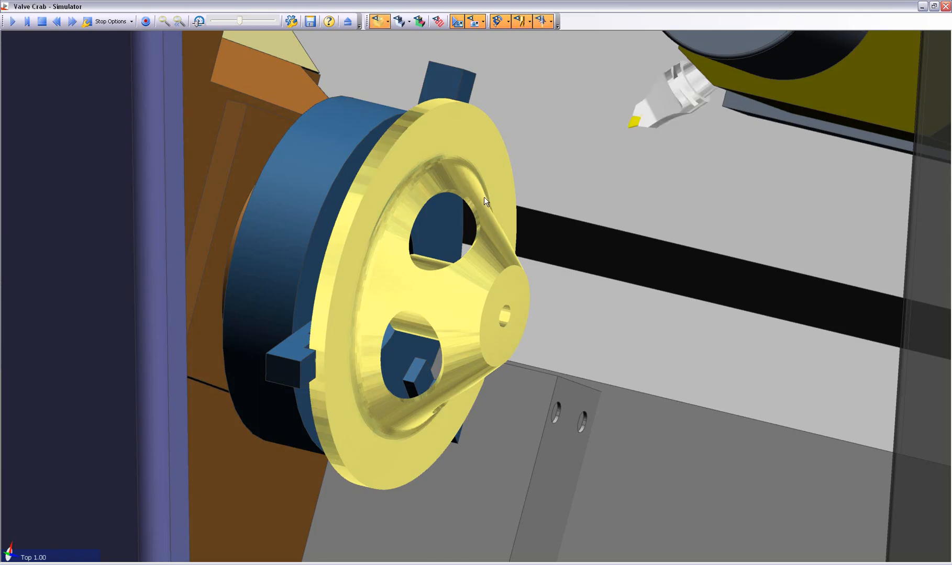
Set the simulator to Stop at Tool Change and run the machining simulation.
left_click(109, 21)
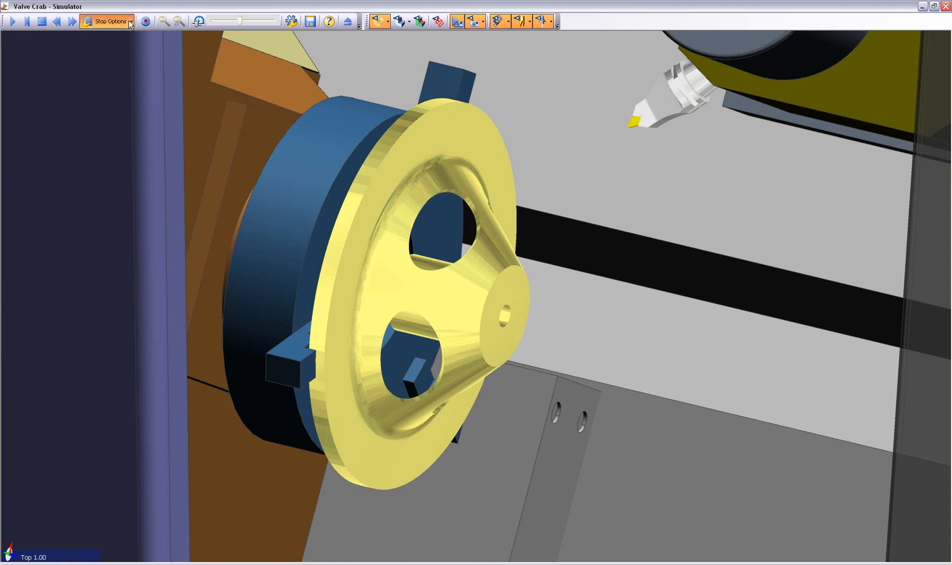
left_click(106, 21)
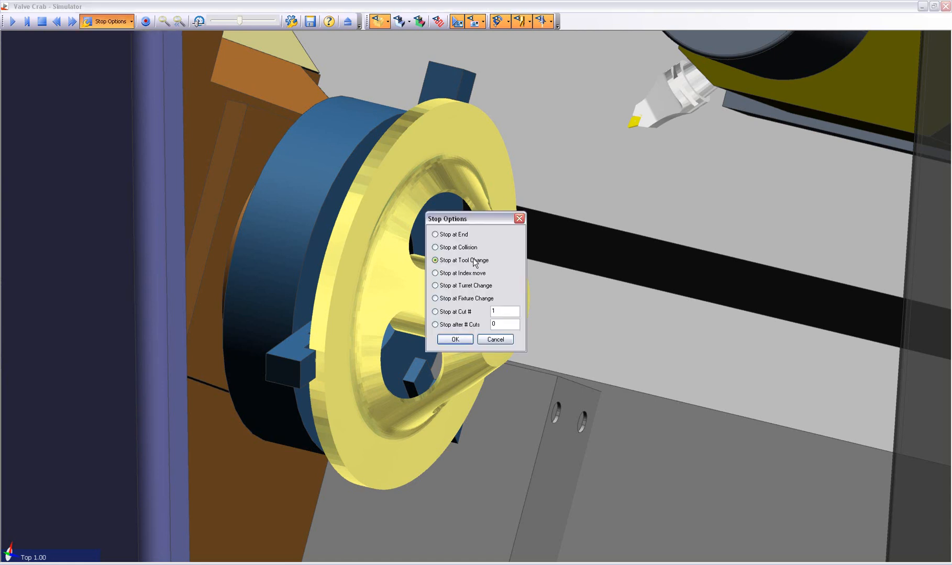
left_click(454, 339)
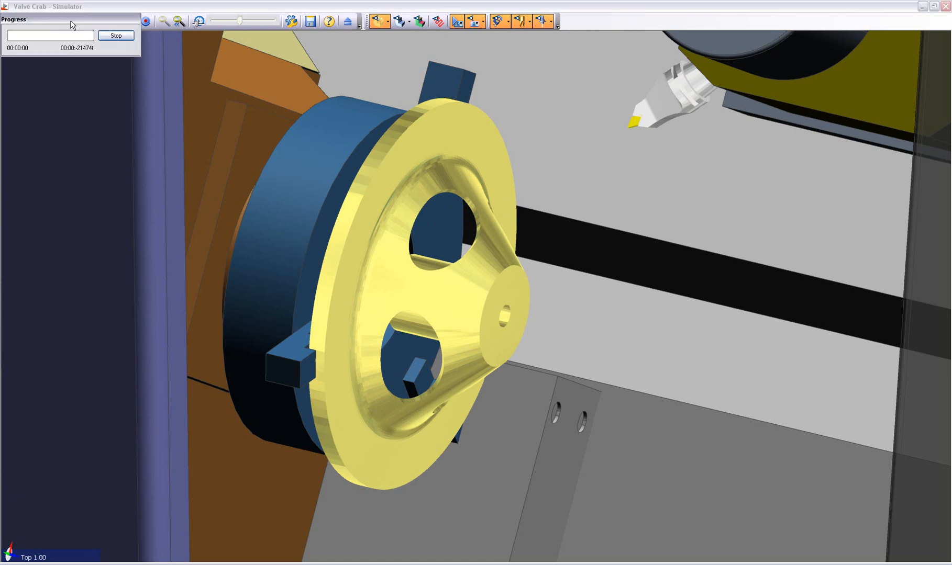
left_click(116, 35)
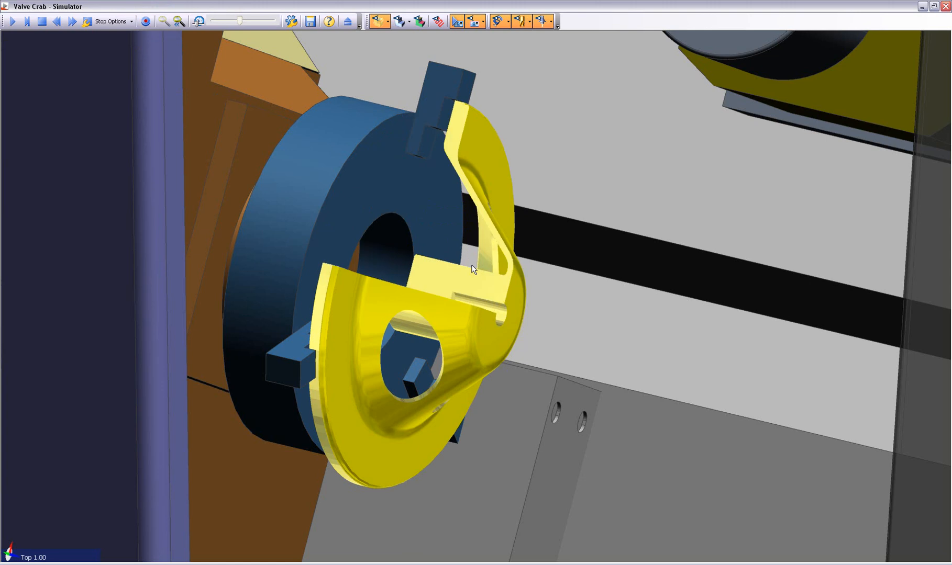
left_click(197, 21)
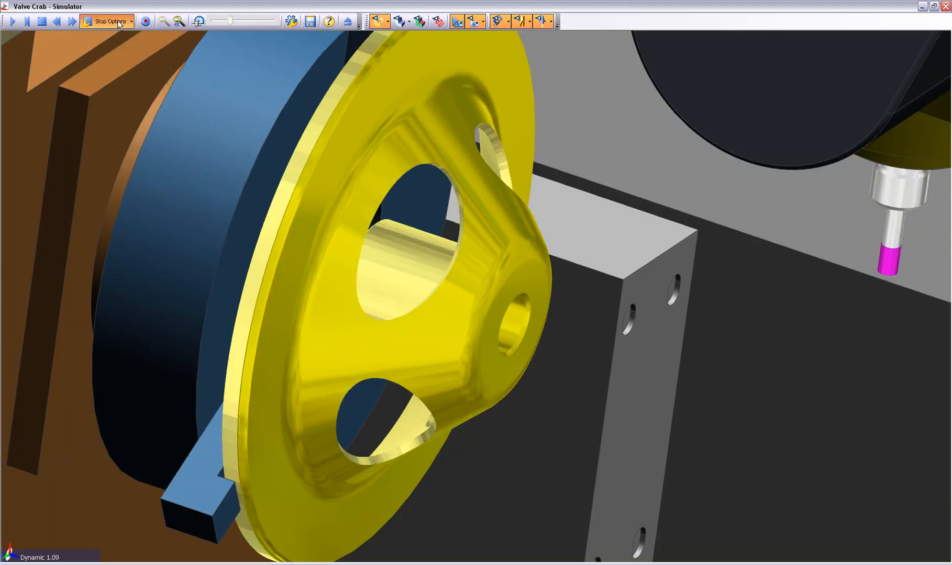
Set Stop at Collision, resume the SWARF milling, then exit the simulator back to Edgecam.
left_click(106, 21)
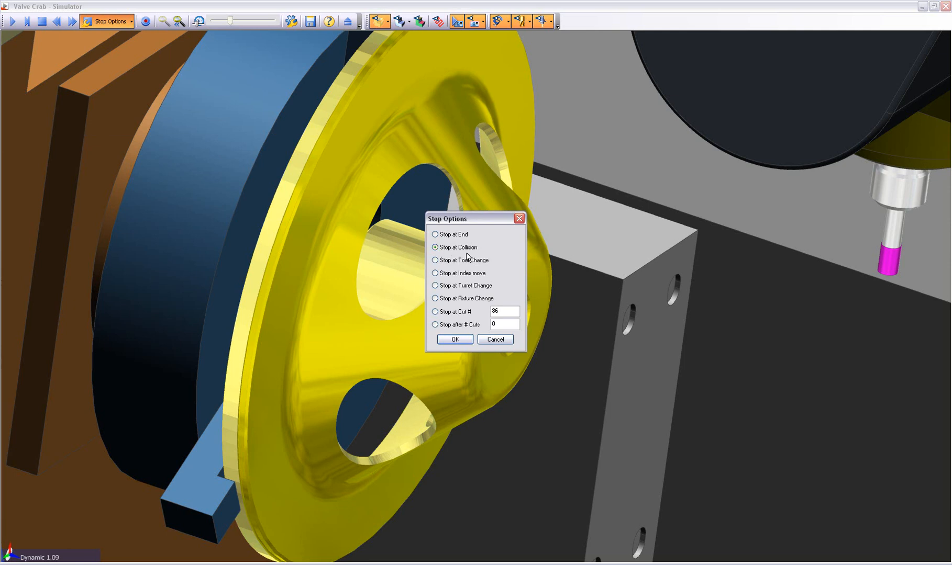
left_click(453, 339)
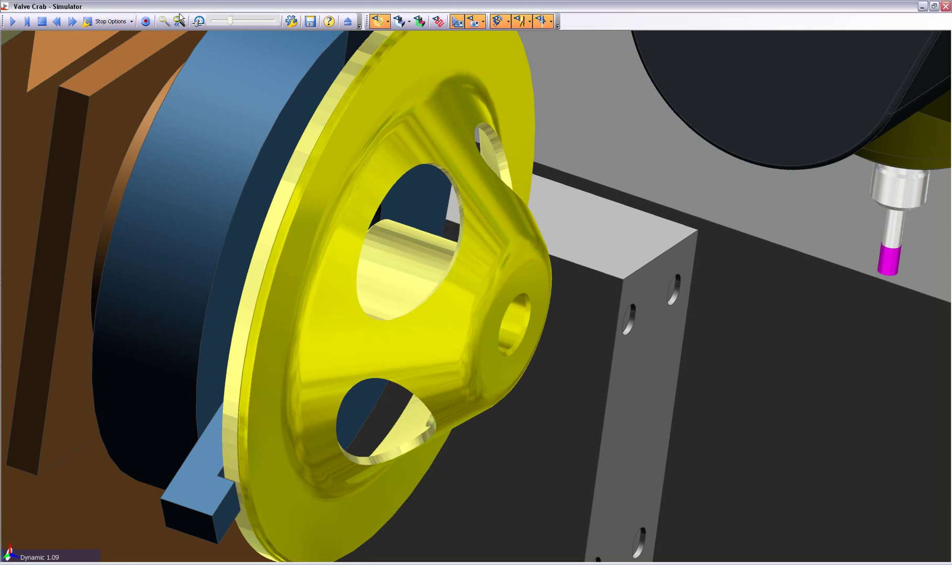
left_click(41, 21)
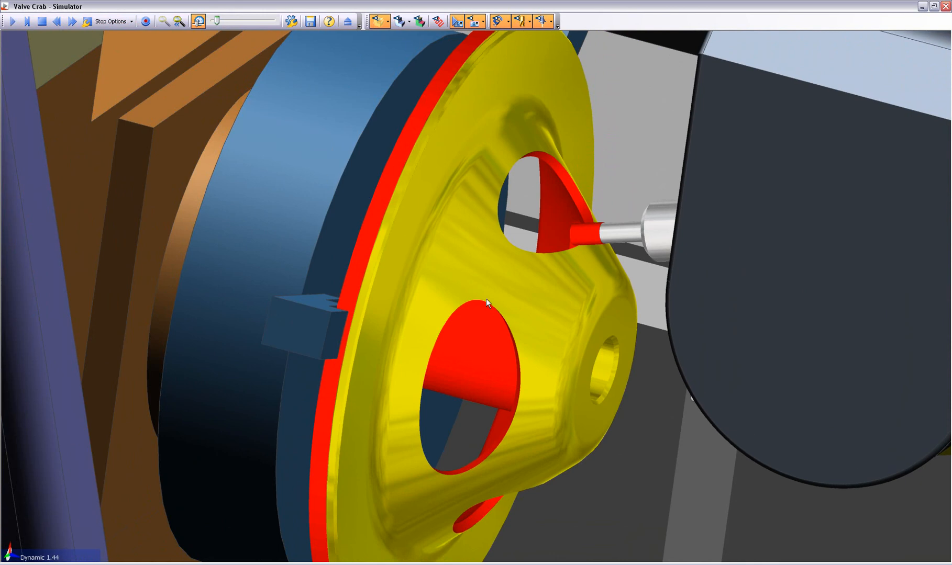
mouse_move(347, 21)
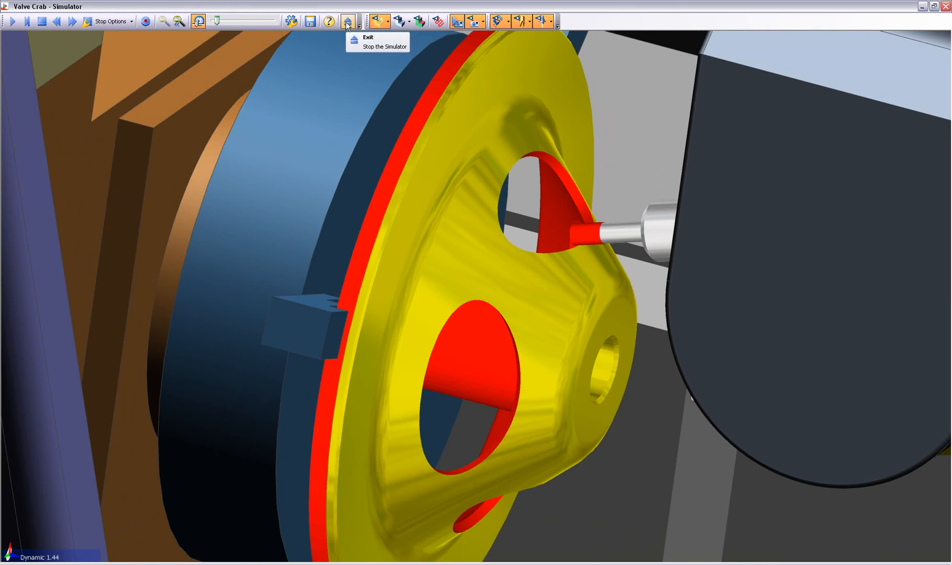
left_click(346, 21)
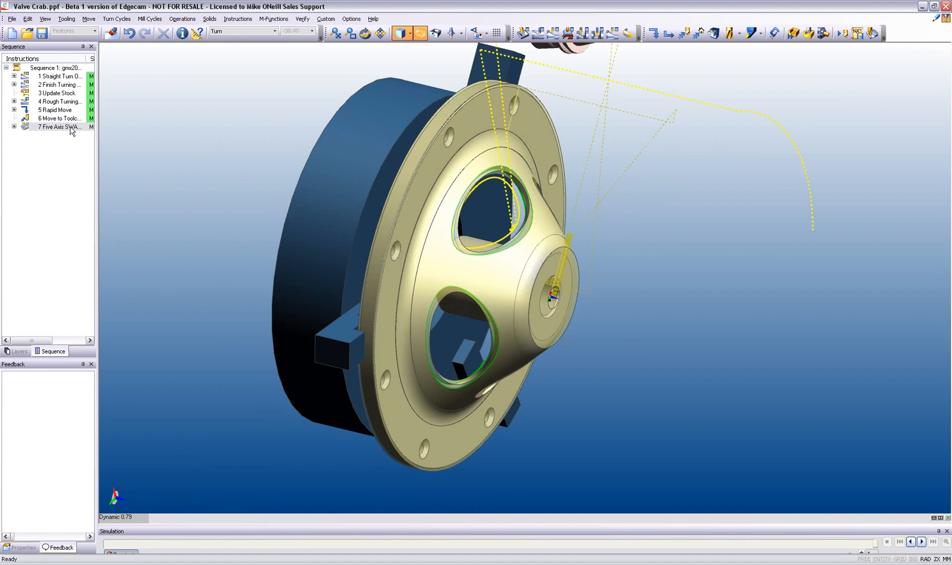
Edit instruction 7 Five Axis SWARF, keep its geometry and accept a lead radius of 10.
double_click(58, 126)
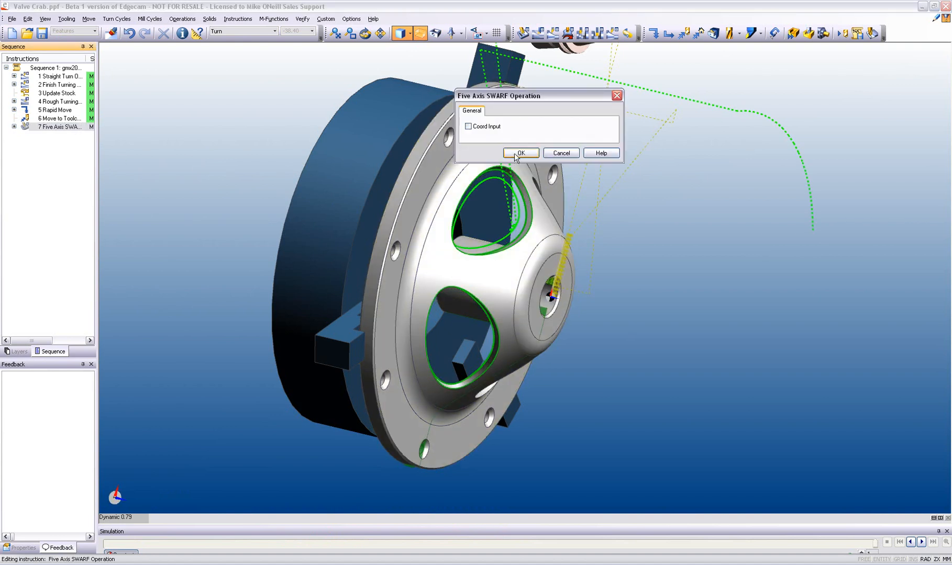
left_click(520, 153)
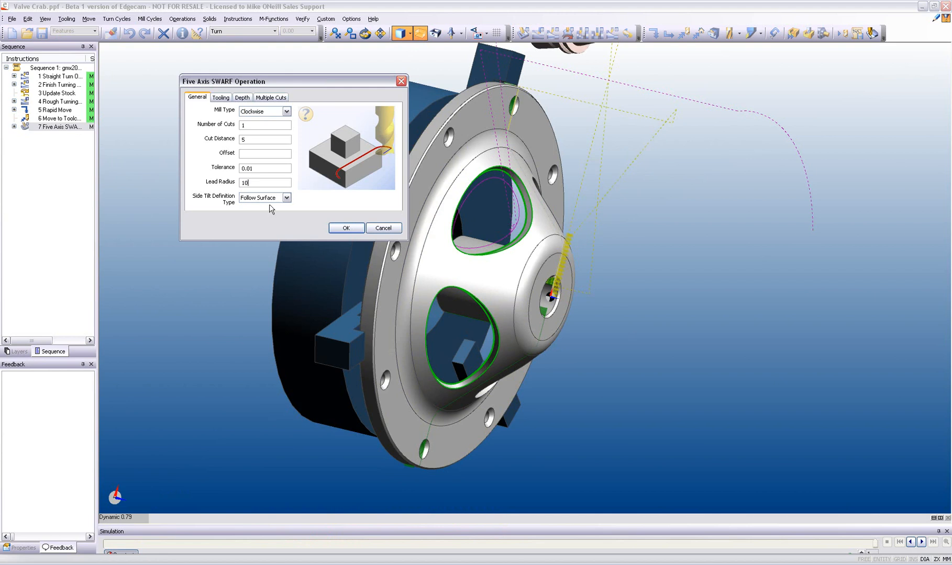
left_click(345, 229)
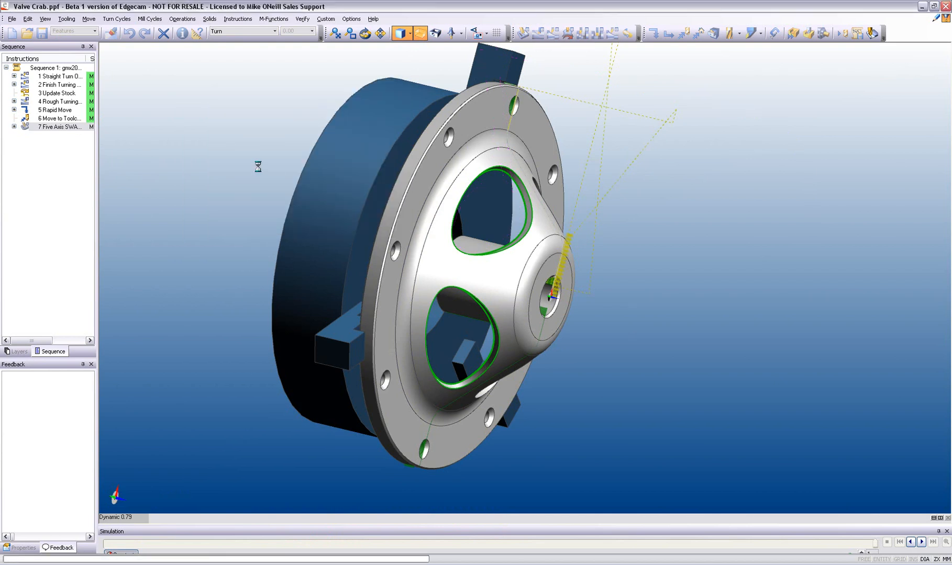
left_click(58, 127)
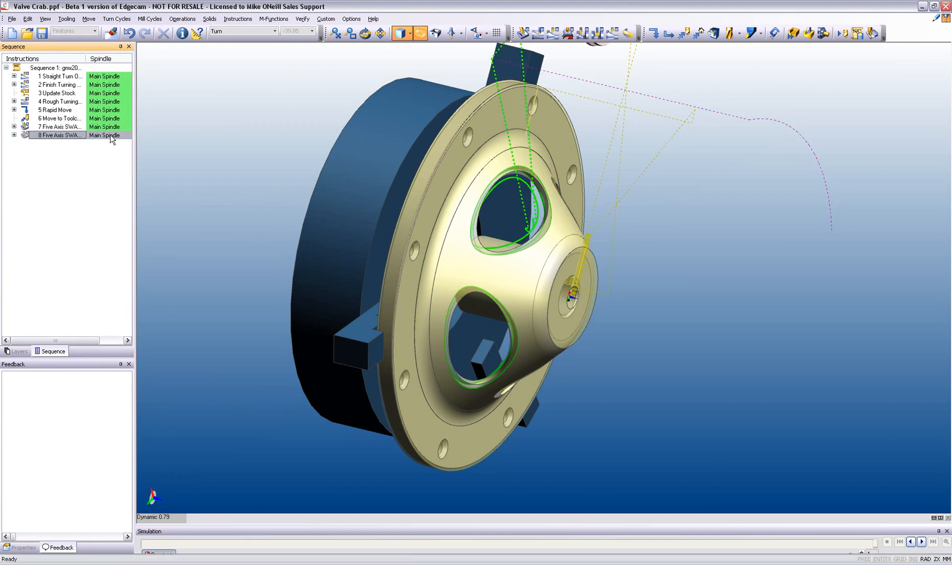
Edit instruction 8, redigitise the lower opening's walls and accept the SWARF settings.
double_click(58, 135)
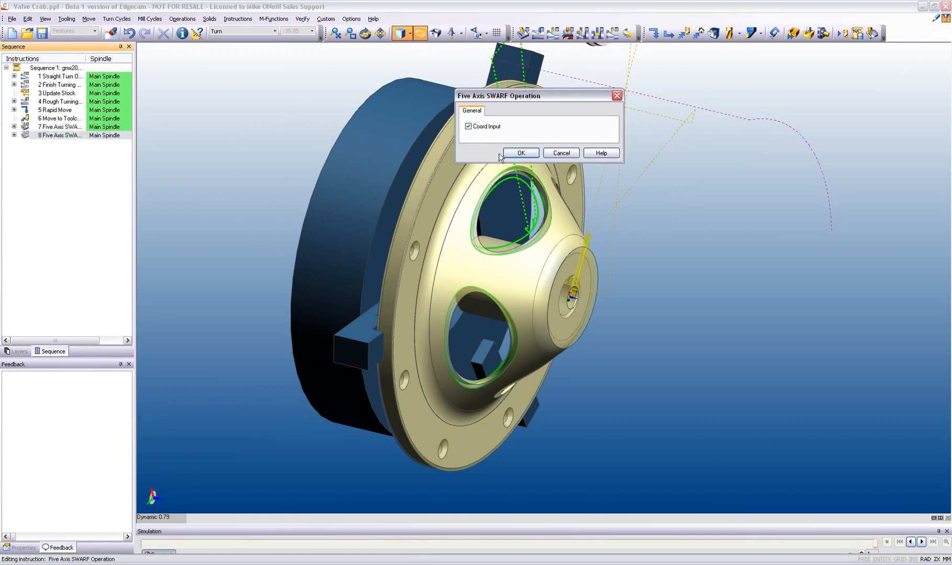
left_click(519, 153)
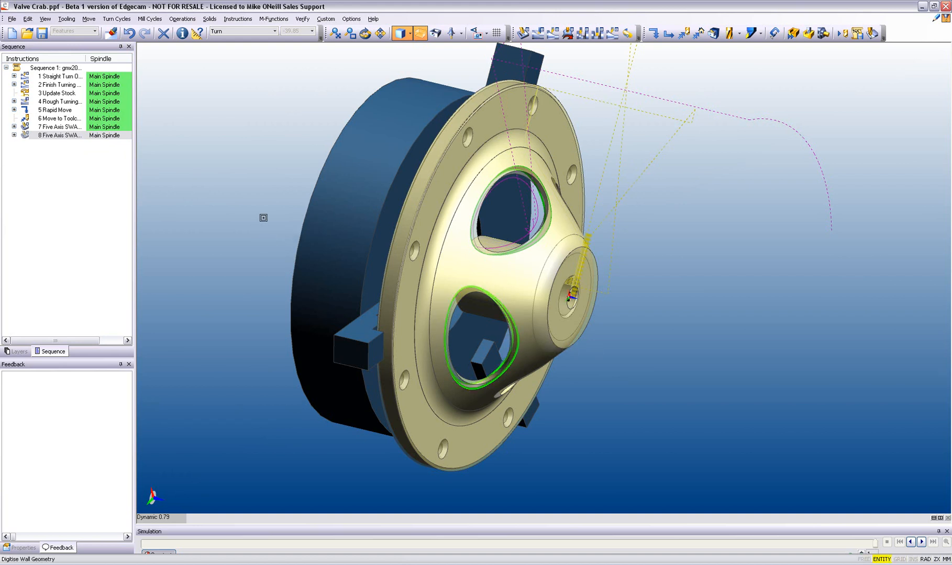
double_click(58, 135)
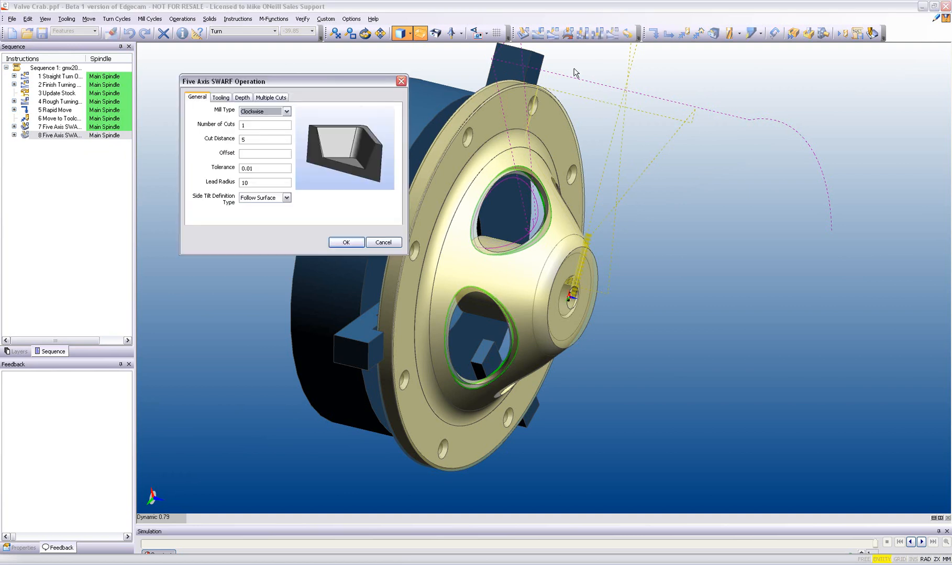
left_click(344, 242)
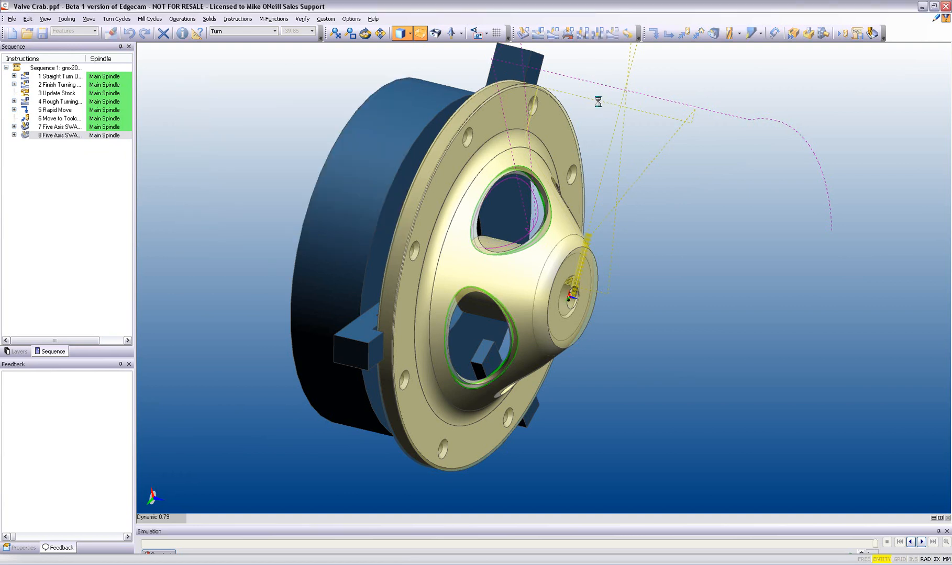
Run the simulation of the whole current machining sequence.
left_click(806, 34)
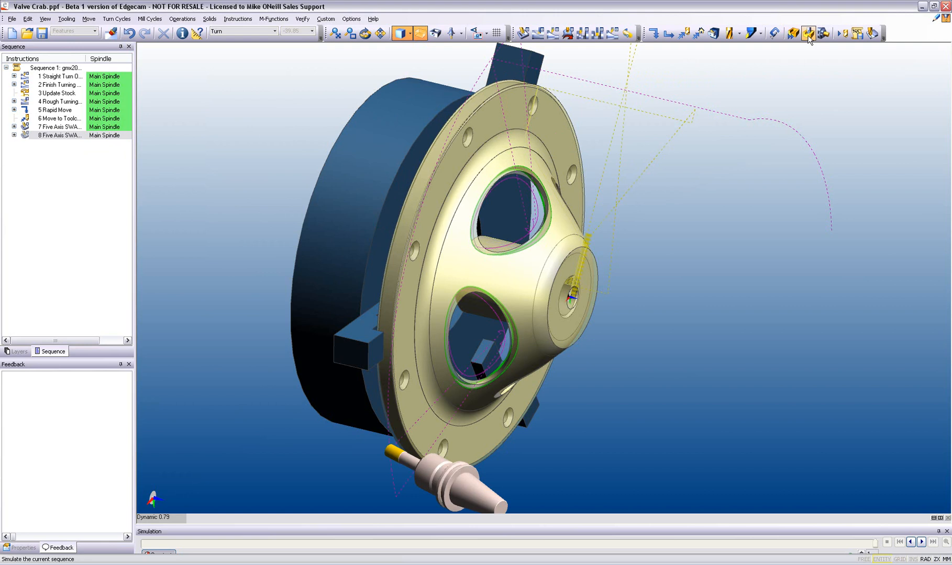
left_click(808, 34)
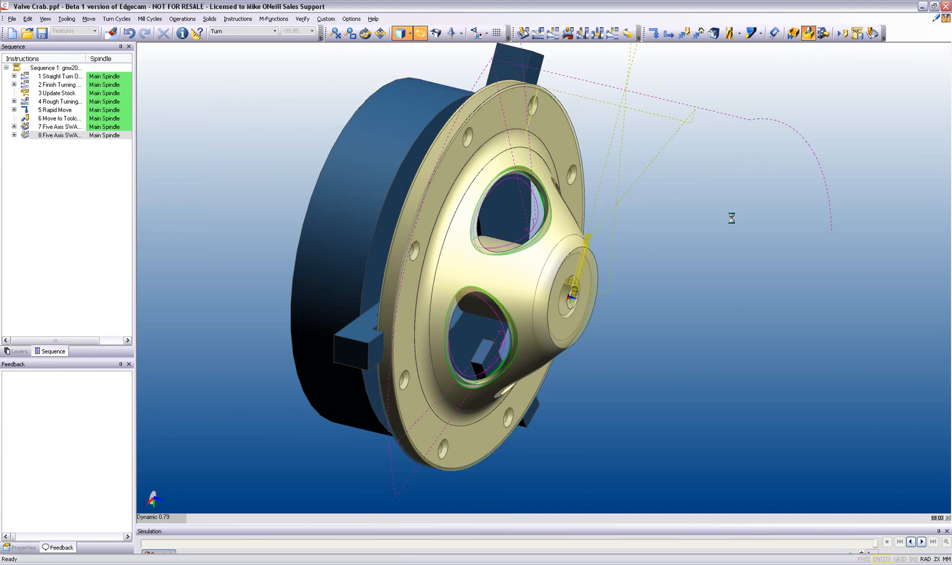